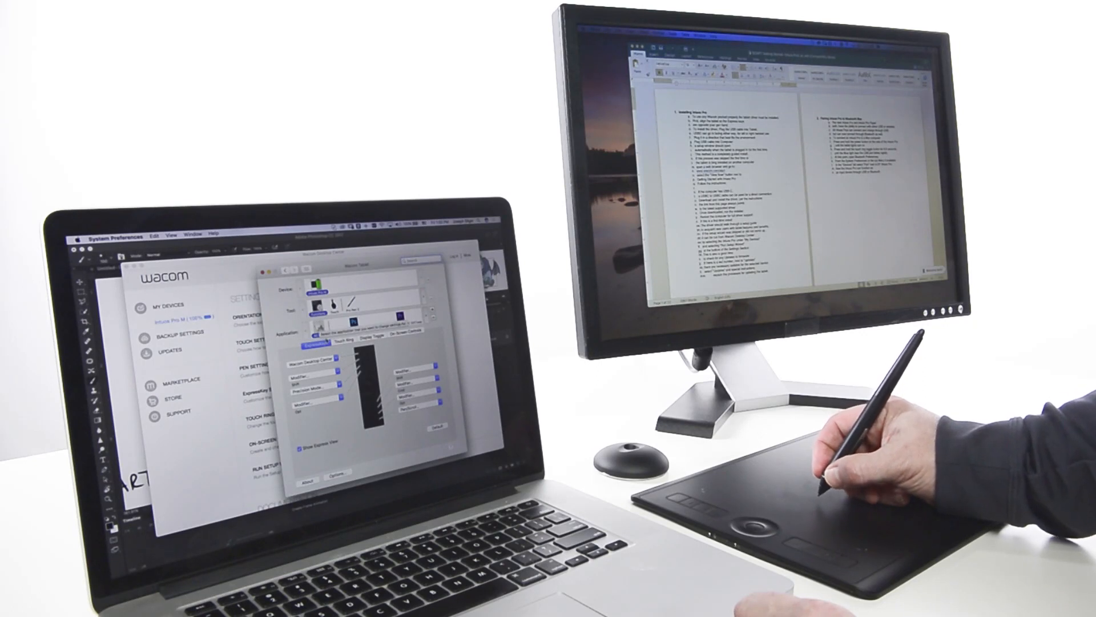
- Show the assignable functions for the second ExpressKey, currently set to Settings
left_click(310, 402)
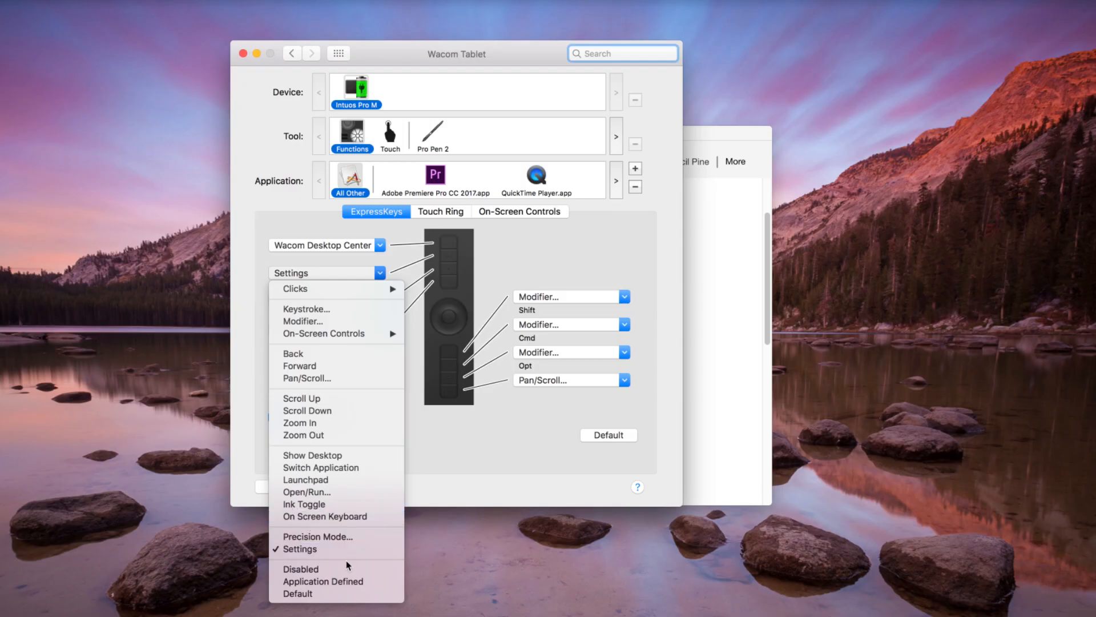
mouse_move(378, 284)
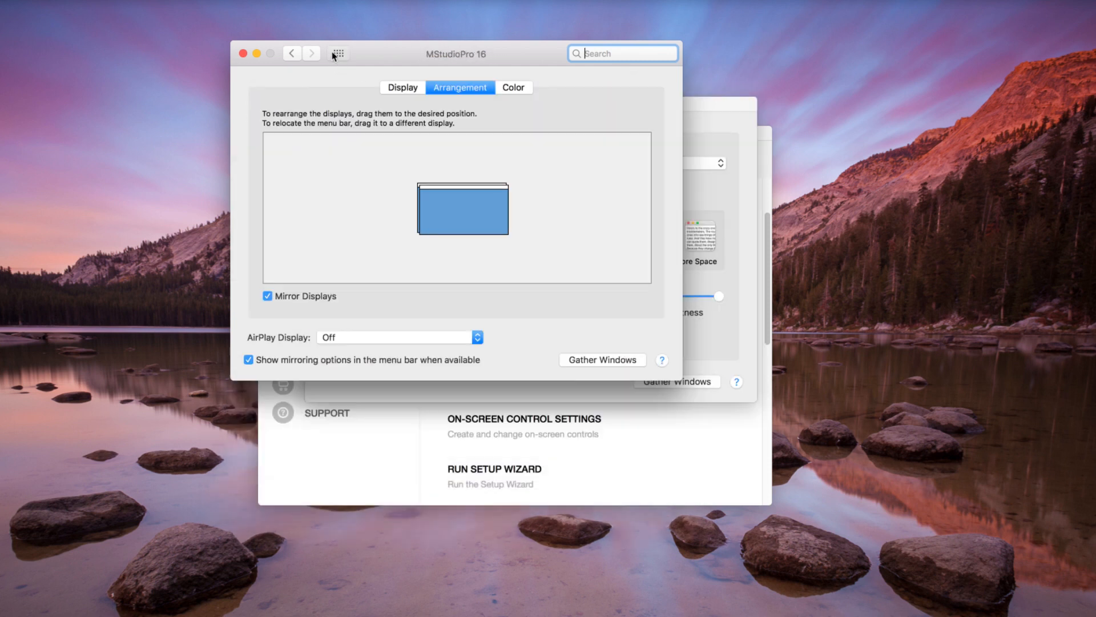
mouse_move(287, 284)
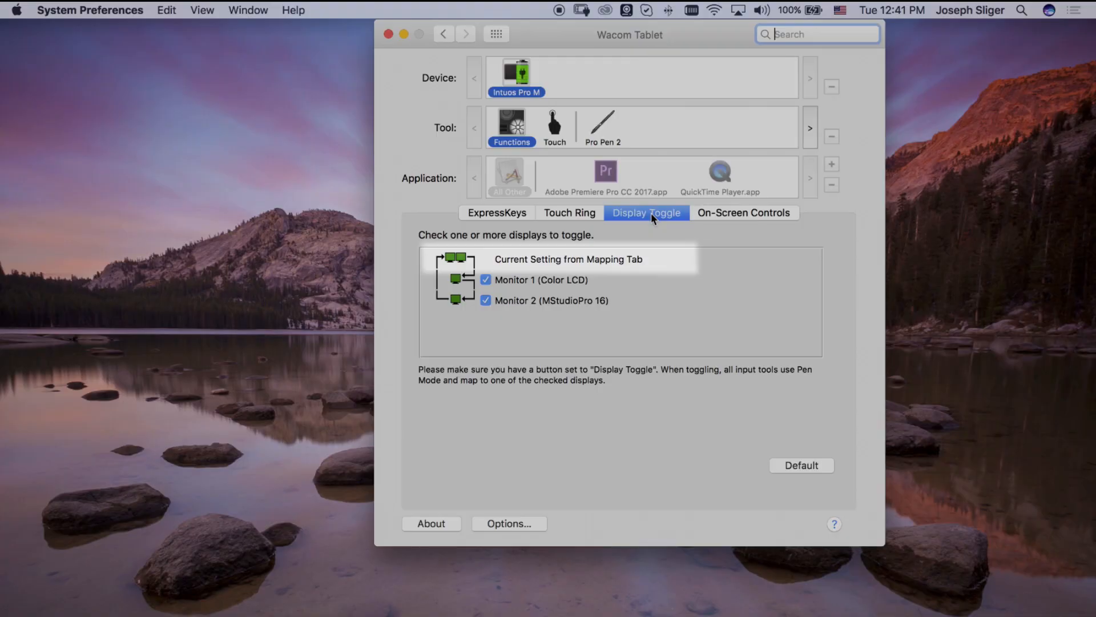
- On Display Toggle, uncheck Monitor 2 (MStudioPro 16) so only Monitor 1 (Color LCD) toggles
left_click(553, 280)
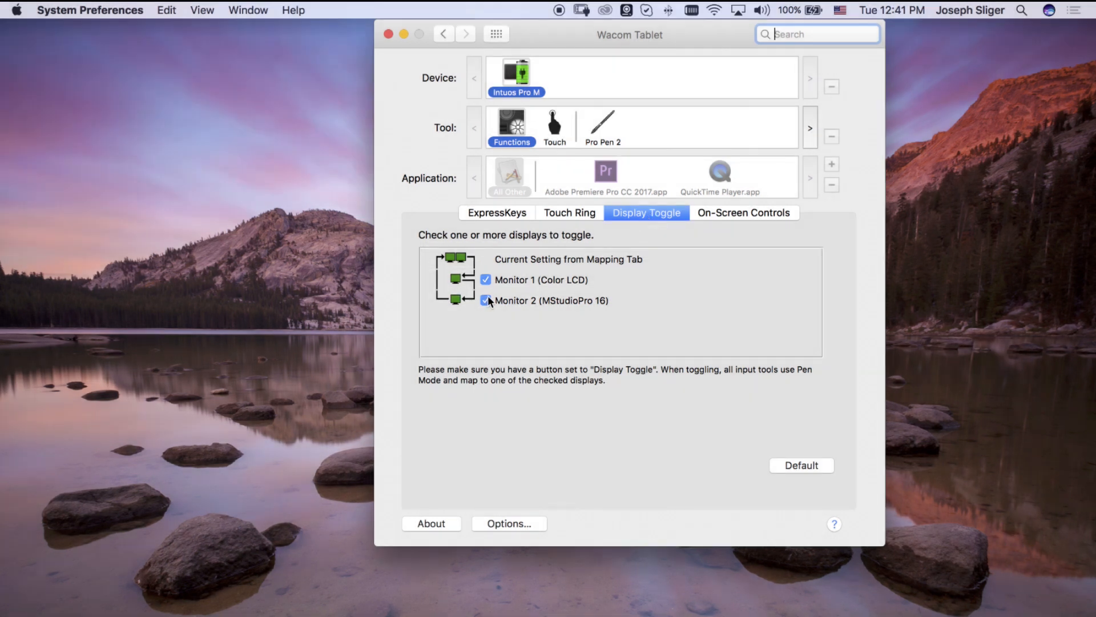
left_click(486, 300)
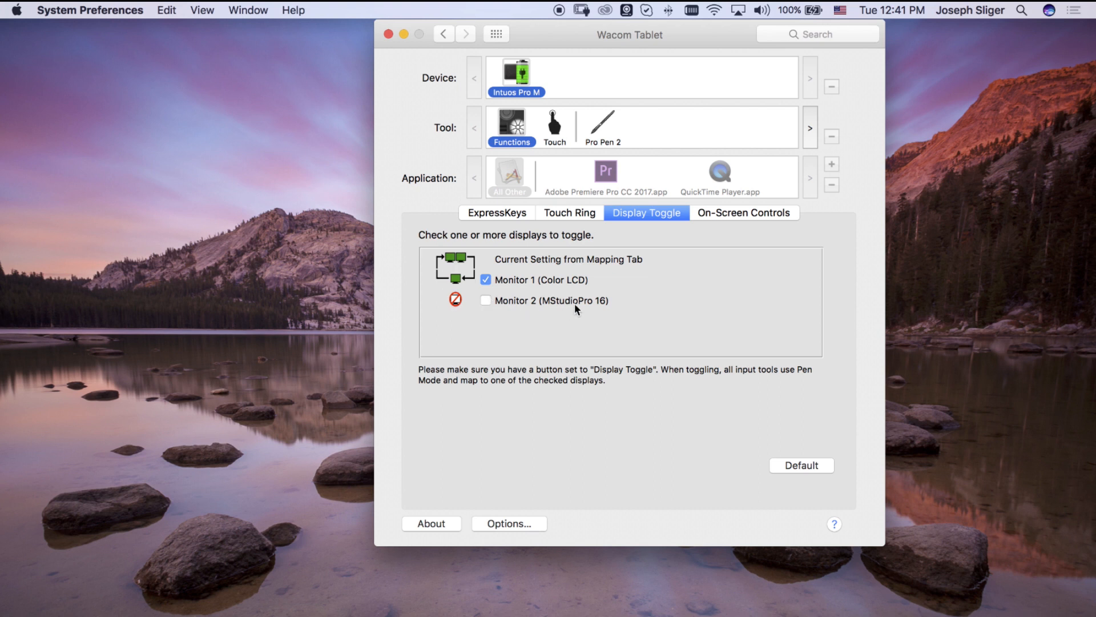